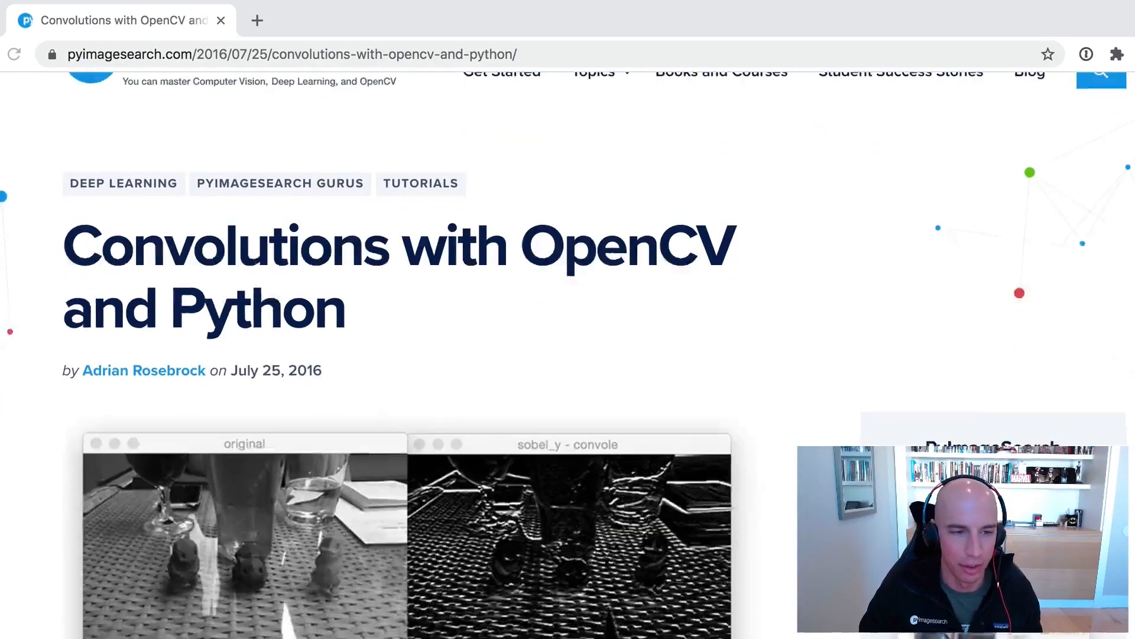
- Scroll the PyImageSearch article down toward the three-step definition of convolution
{"action": "scroll", "scroll_direction": "down", "scroll_amount": 3}
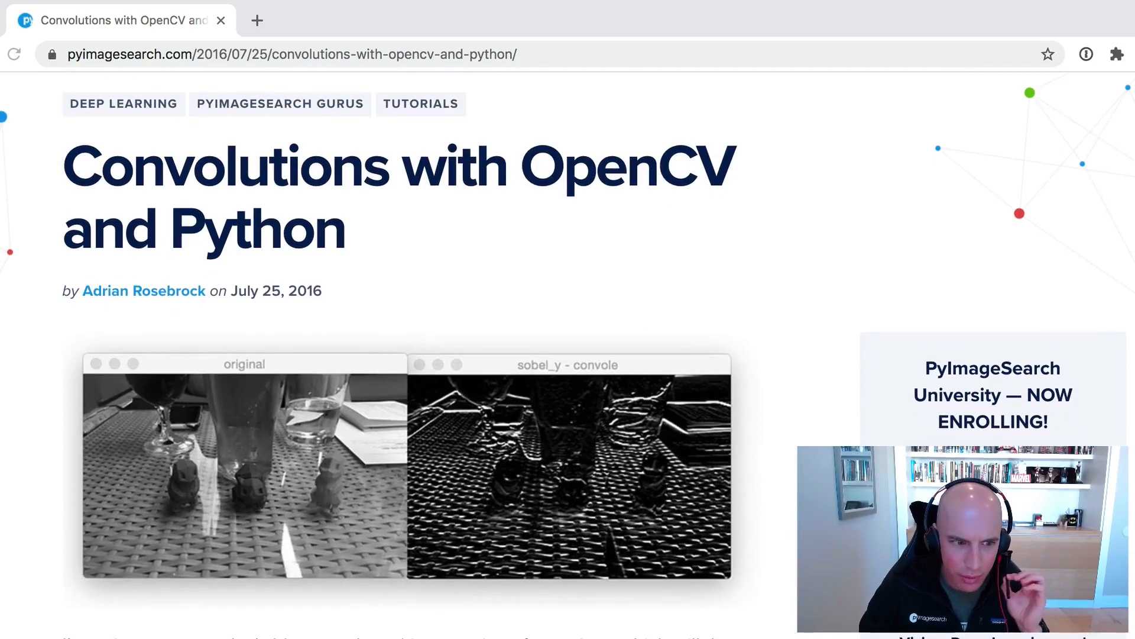
{"action": "mouse_move", "coordinate": [673, 587]}
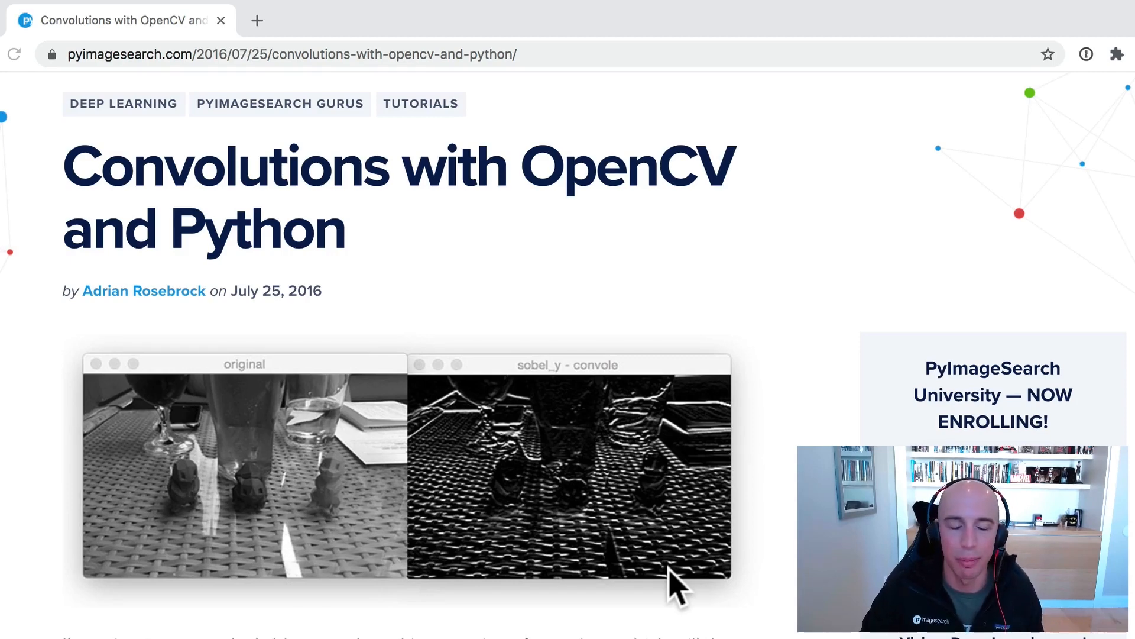
{"action": "scroll", "scroll_direction": "down", "scroll_amount": 3}
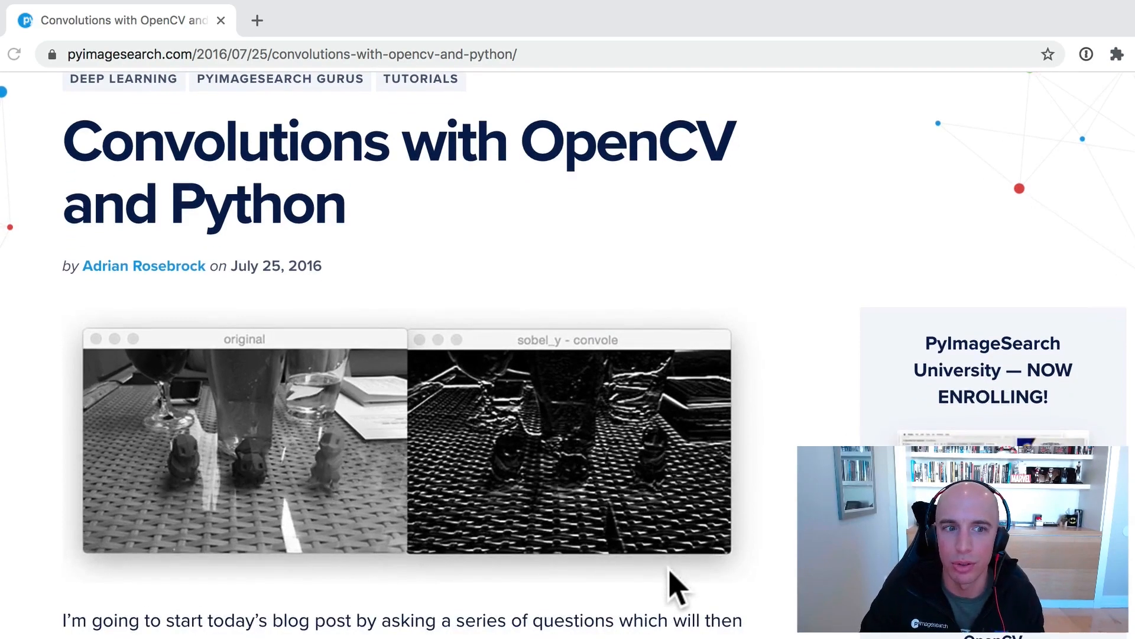
{"action": "mouse_move", "coordinate": [315, 634]}
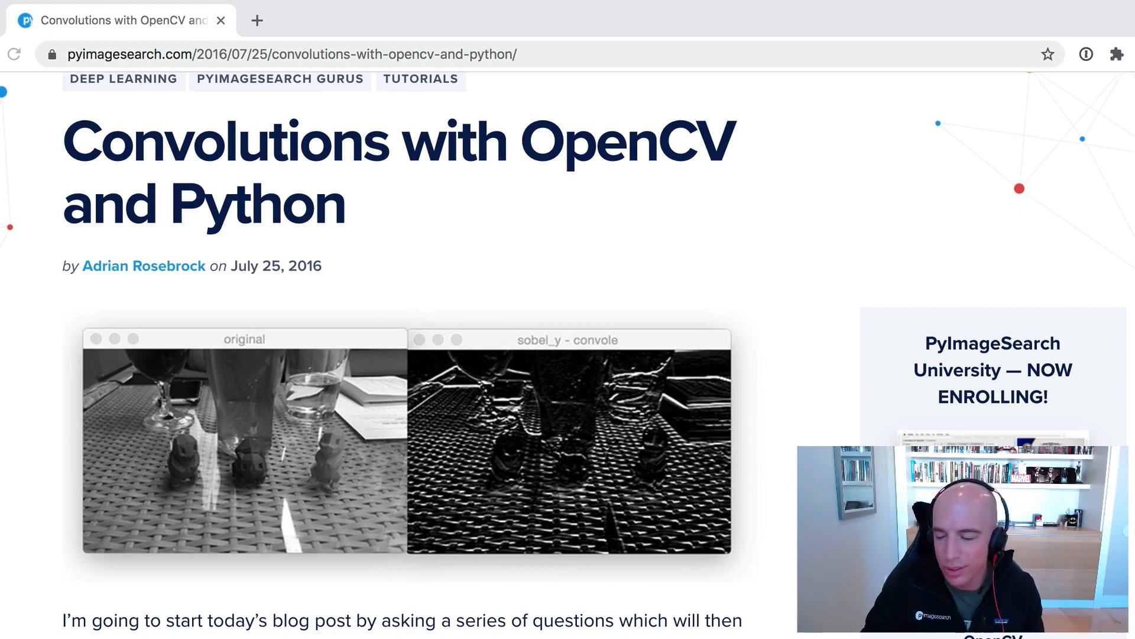
{"action": "scroll", "scroll_direction": "down", "scroll_amount": 3}
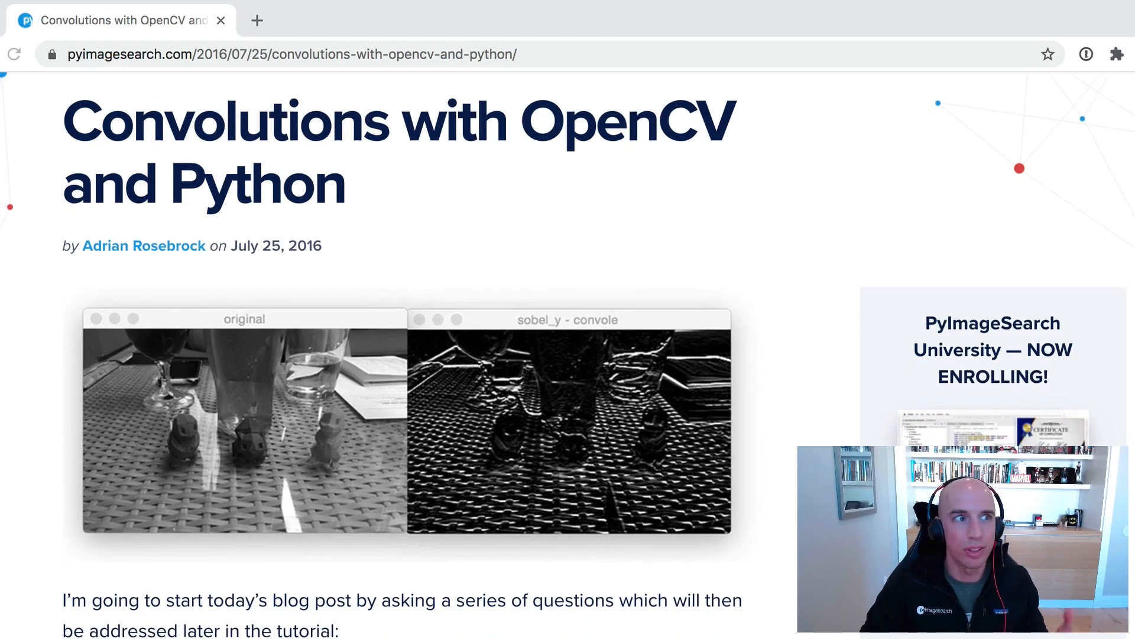
{"action": "scroll", "scroll_direction": "down", "scroll_amount": 3}
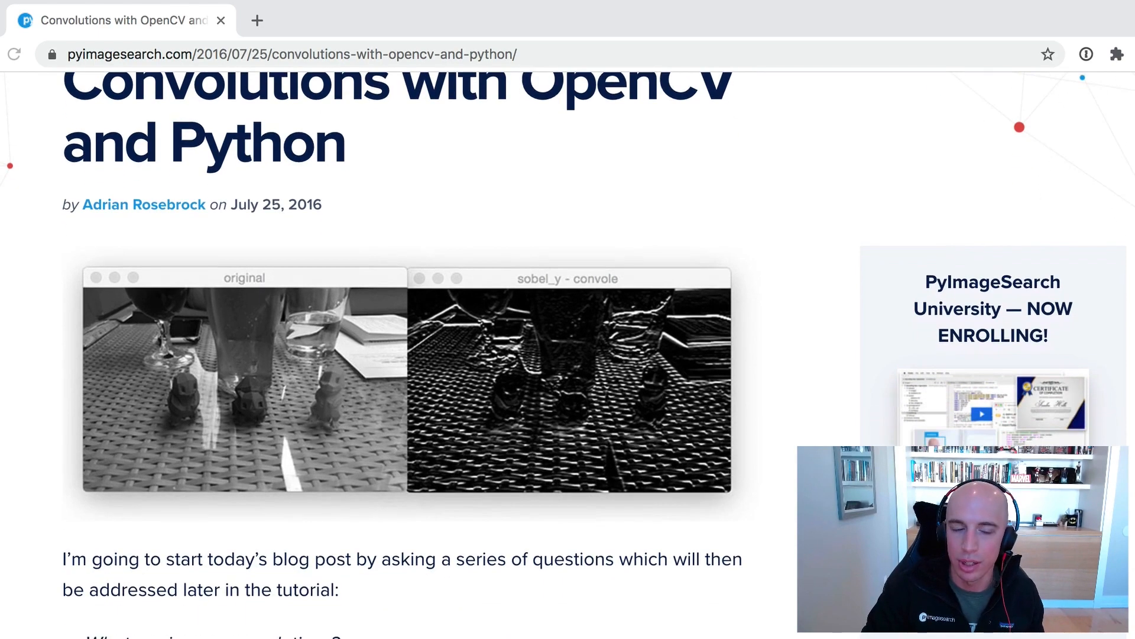
{"action": "scroll", "scroll_direction": "down", "scroll_amount": 3}
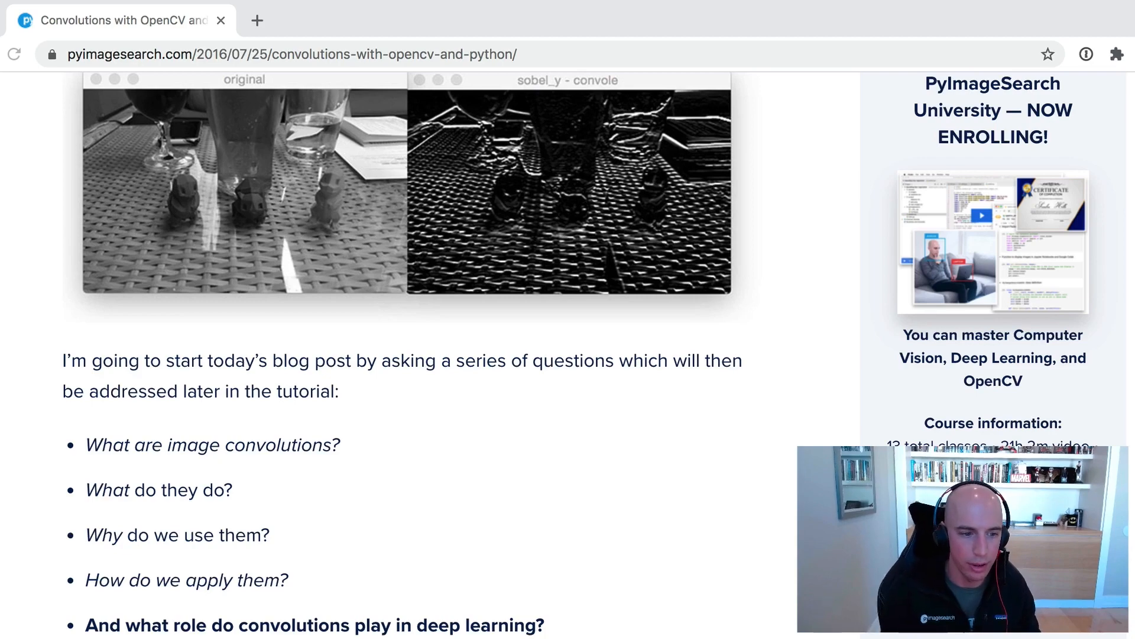
- Scroll to step 2 stating convolution multiplies matrices element-by-element, before switching to the Python prompt
{"action": "scroll", "scroll_direction": "down", "scroll_amount": 3}
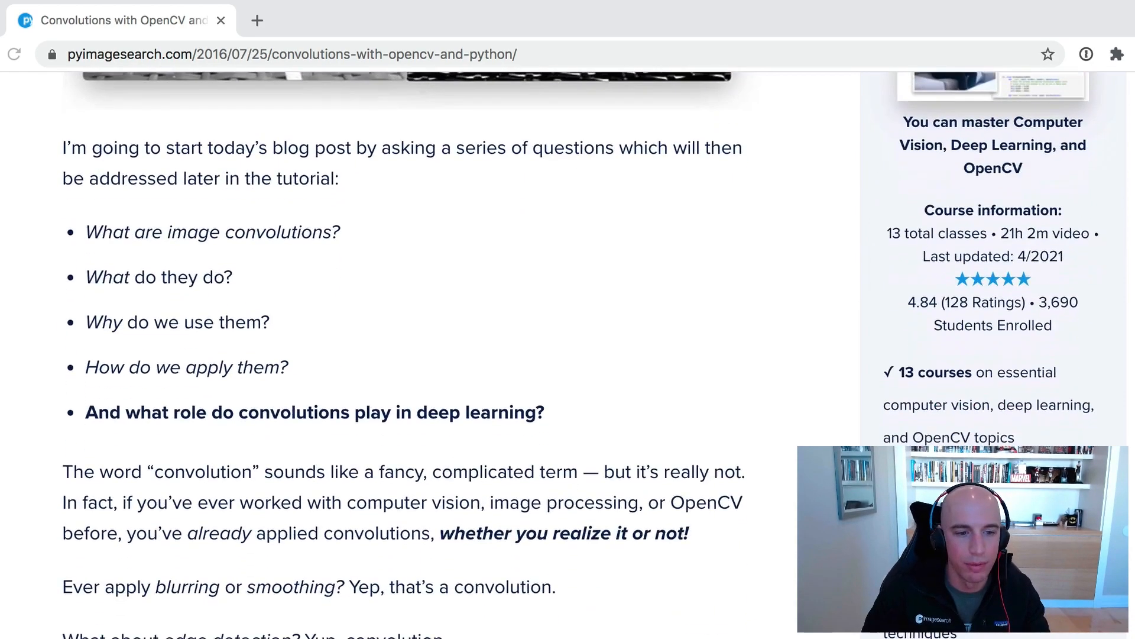
{"action": "scroll", "scroll_direction": "down", "scroll_amount": 3}
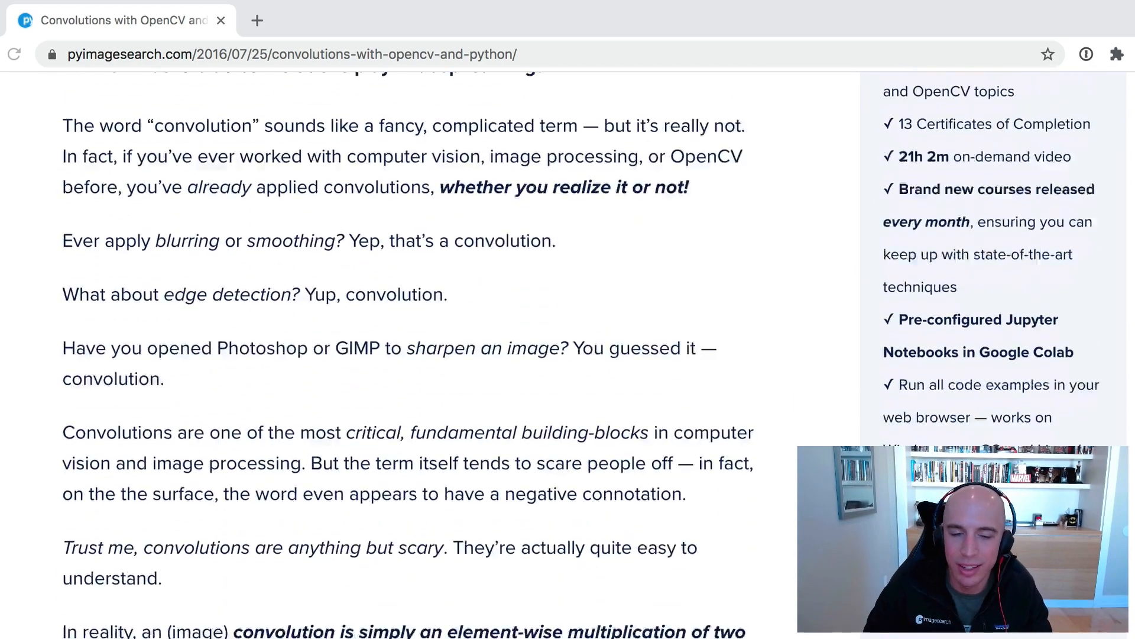
{"action": "scroll", "scroll_direction": "down", "scroll_amount": 3}
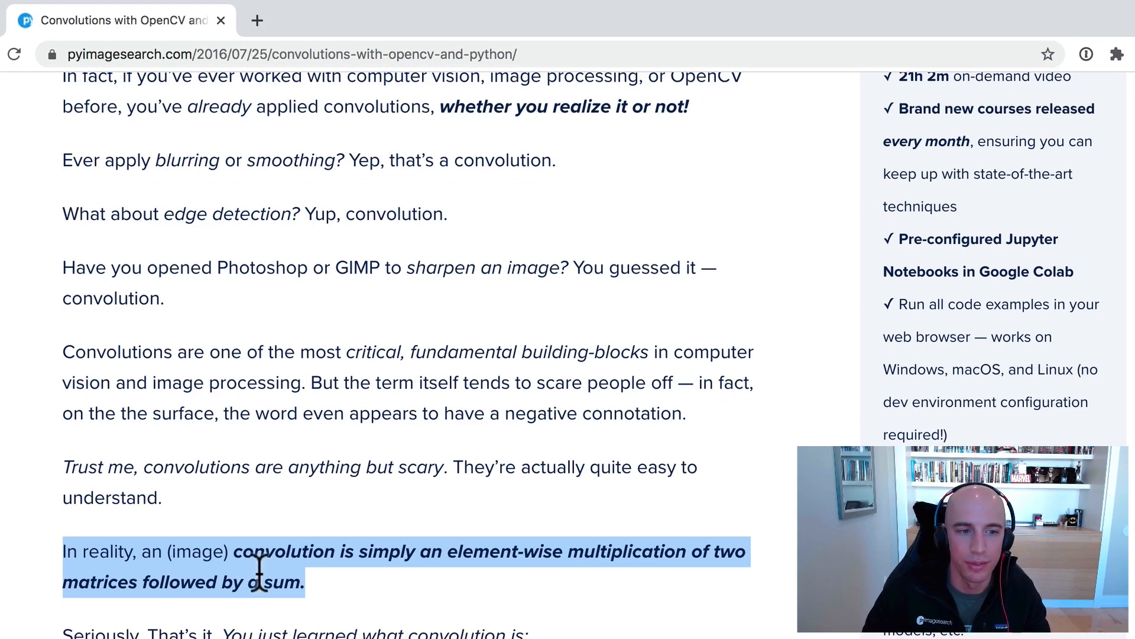
{"action": "scroll", "scroll_direction": "down", "scroll_amount": 3}
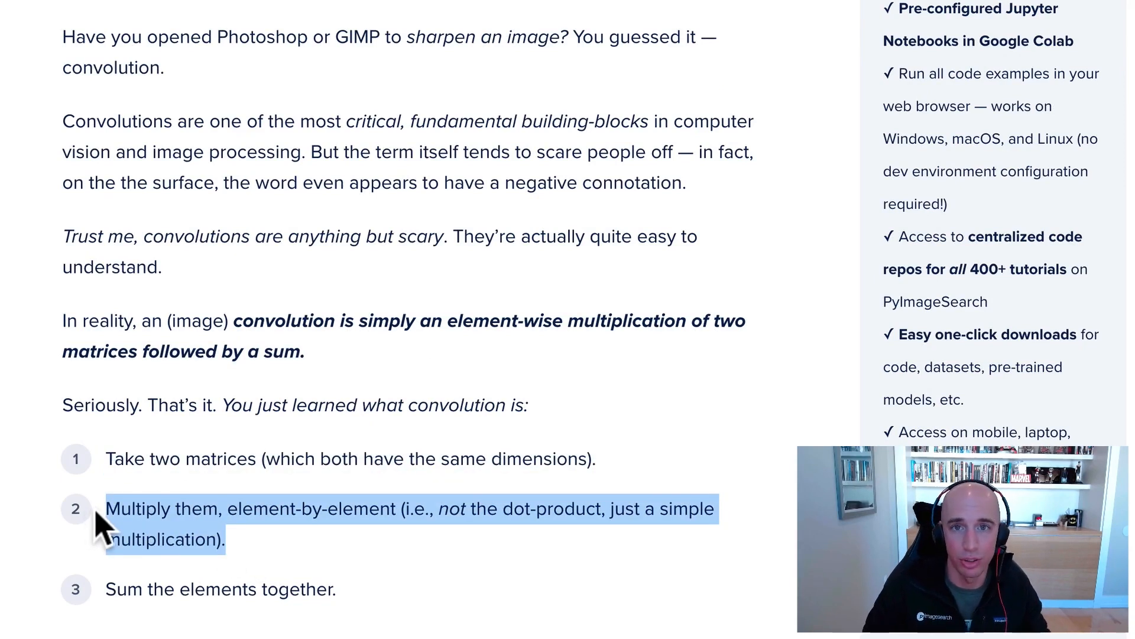
{"action": "scroll", "scroll_direction": "down", "scroll_amount": 3}
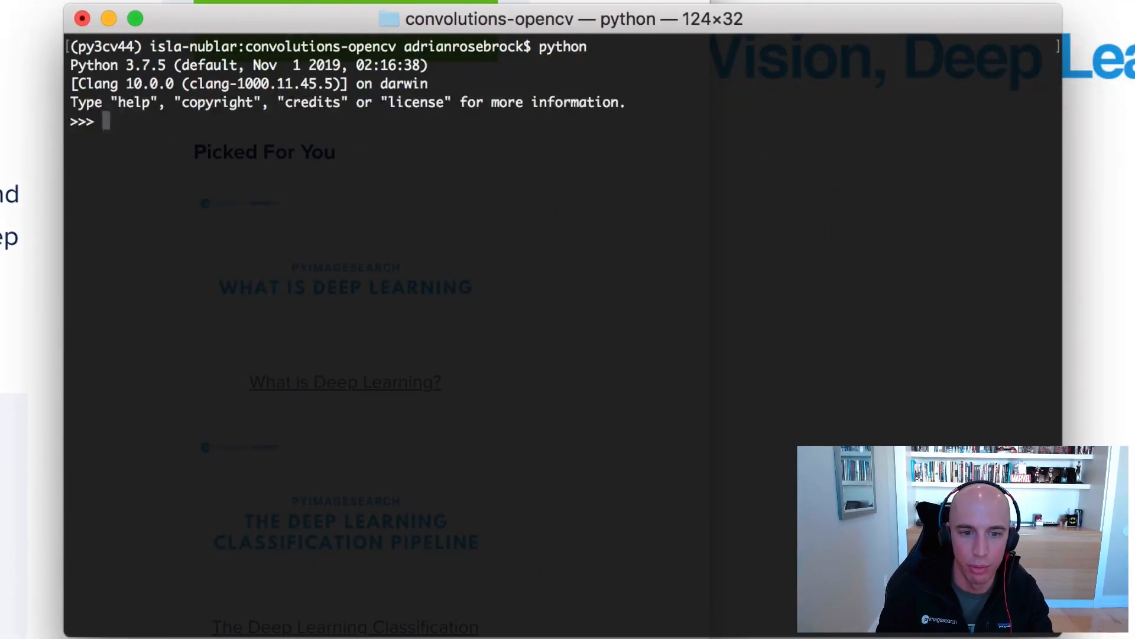
- Import numpy as np and define arrays a and b as np.arange(0, 9).reshape(3, 3)
{"action": "type", "text": "import numpy as npo"}
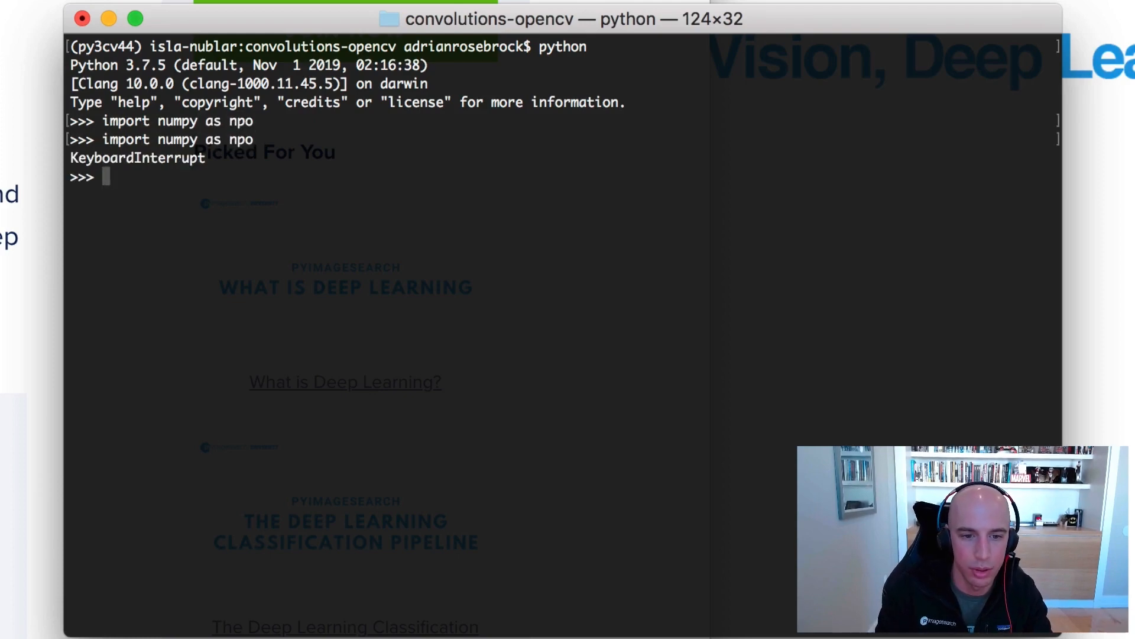
{"action": "type", "text": "import numpy as n"}
{"action": "type", "text": "a = n"}
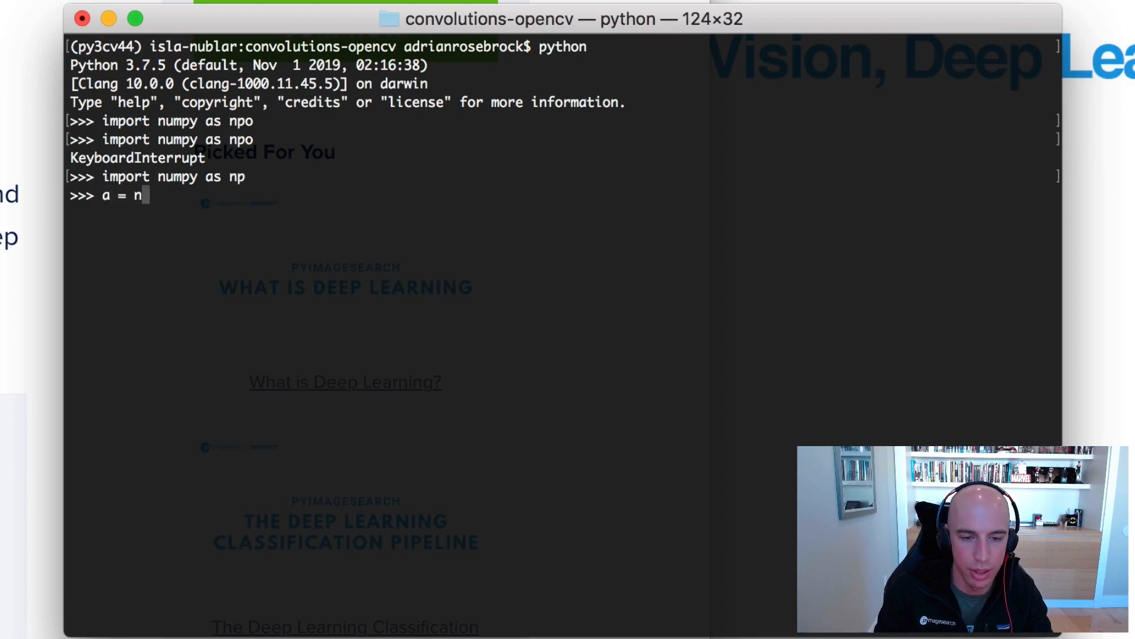
{"action": "type", "text": "p.arange(0"}
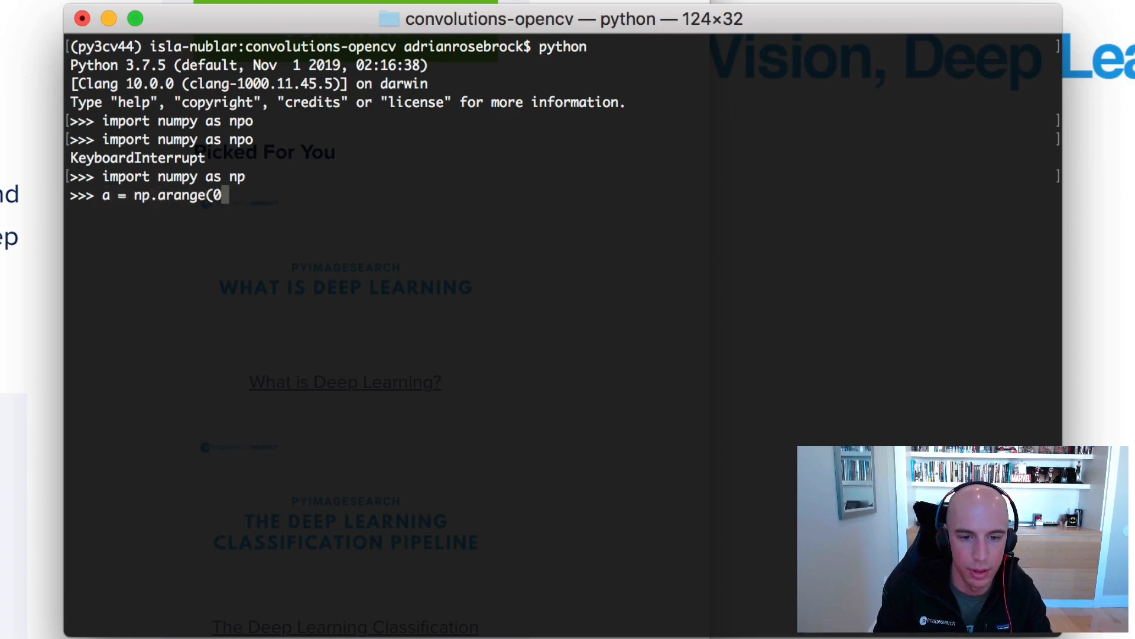
{"action": "type", "text": ", 9).res"}
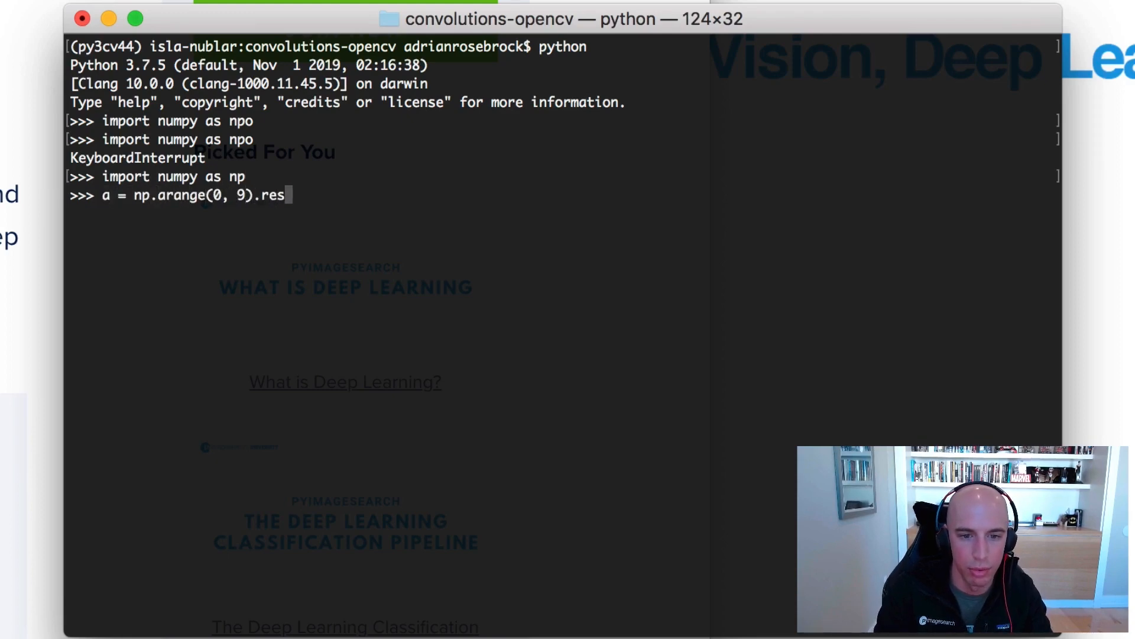
{"action": "key", "text": "Return"}
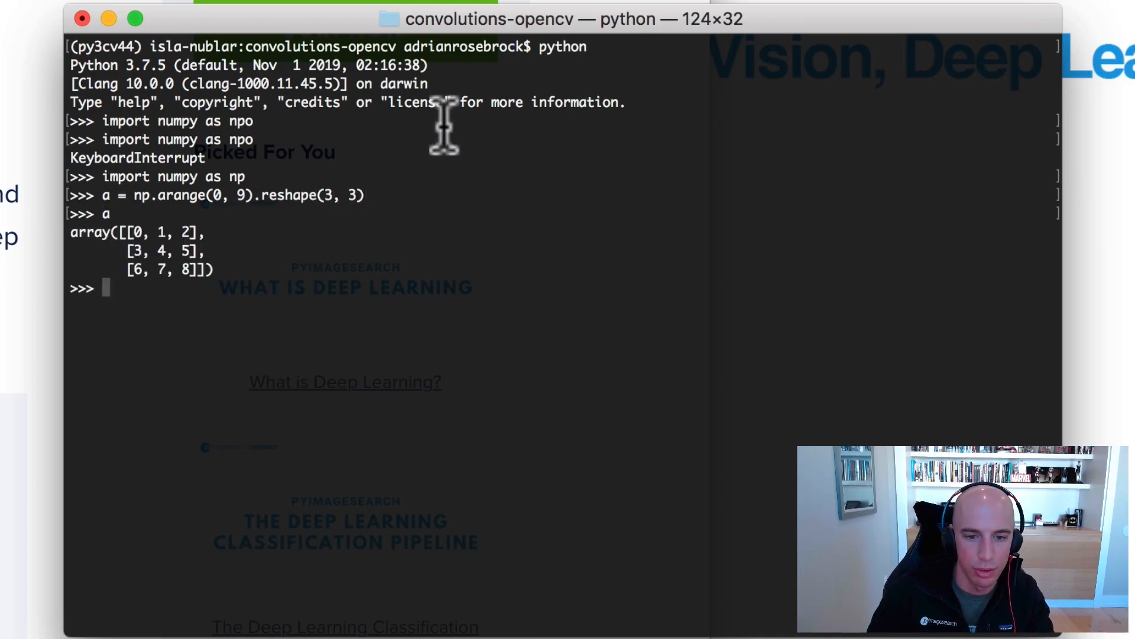
{"action": "type", "text": "a = np.arange(0, 9).reshape(3, 3)"}
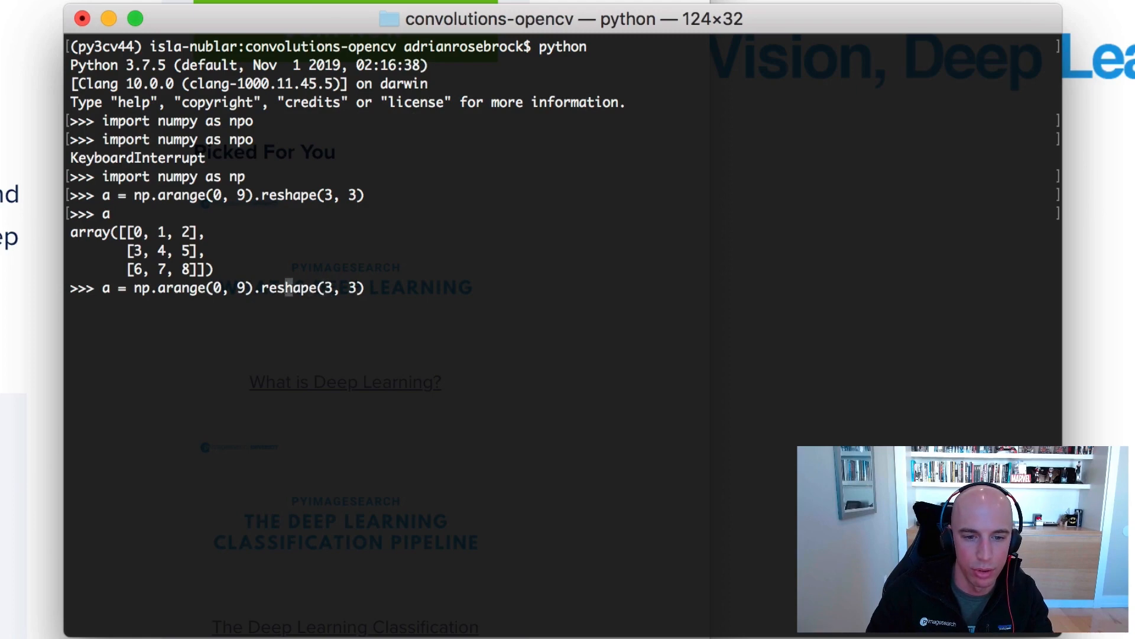
{"action": "type", "text": "b"}
{"action": "key", "text": "Return"}
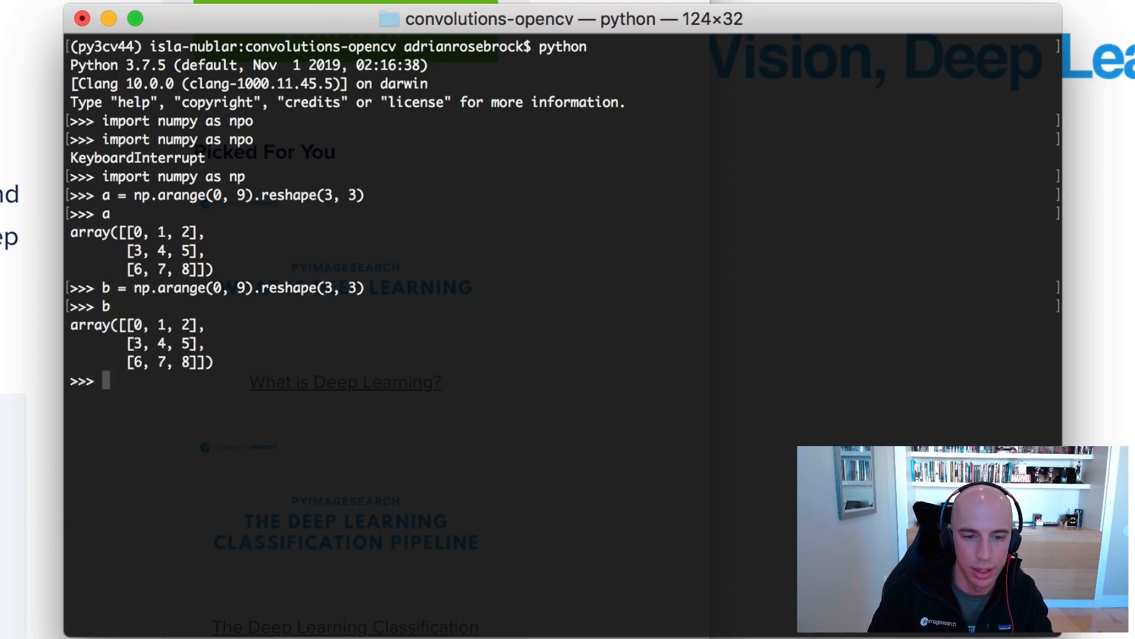
- Evaluate the element-wise product a * b, then begin the dot product a.dot(b)
{"action": "type", "text": "a *"}
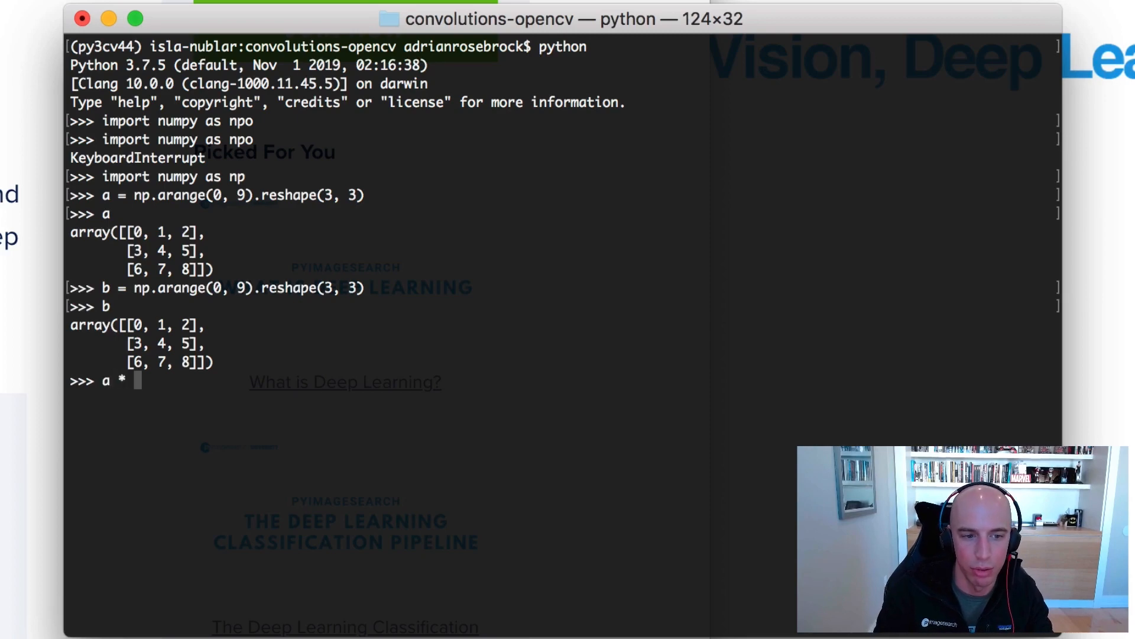
{"action": "type", "text": "b"}
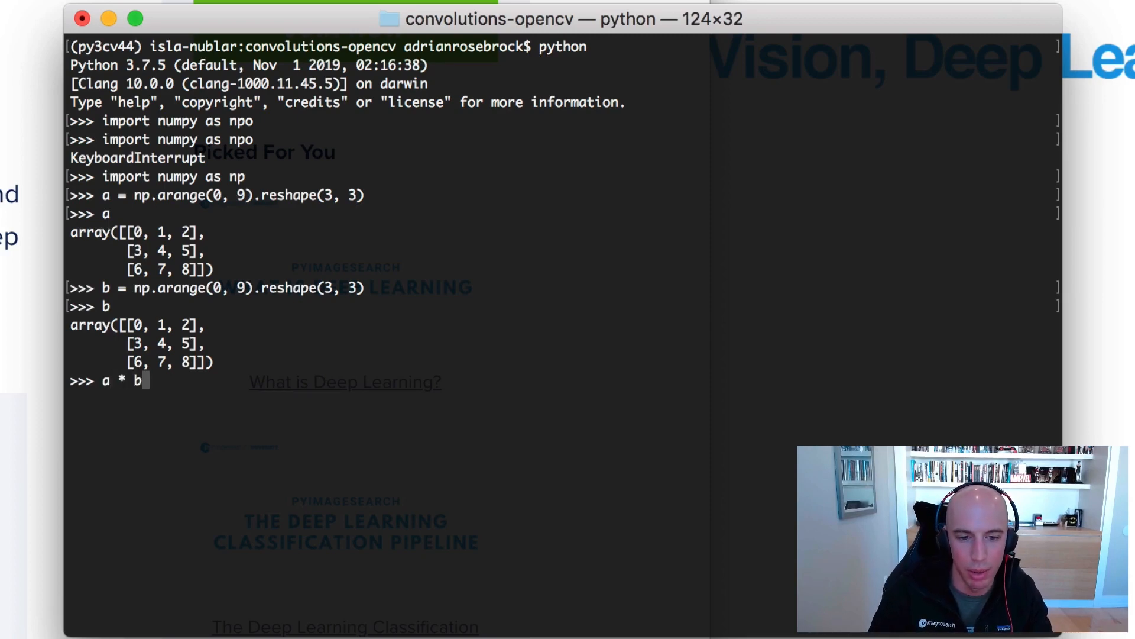
{"action": "key", "text": "Return"}
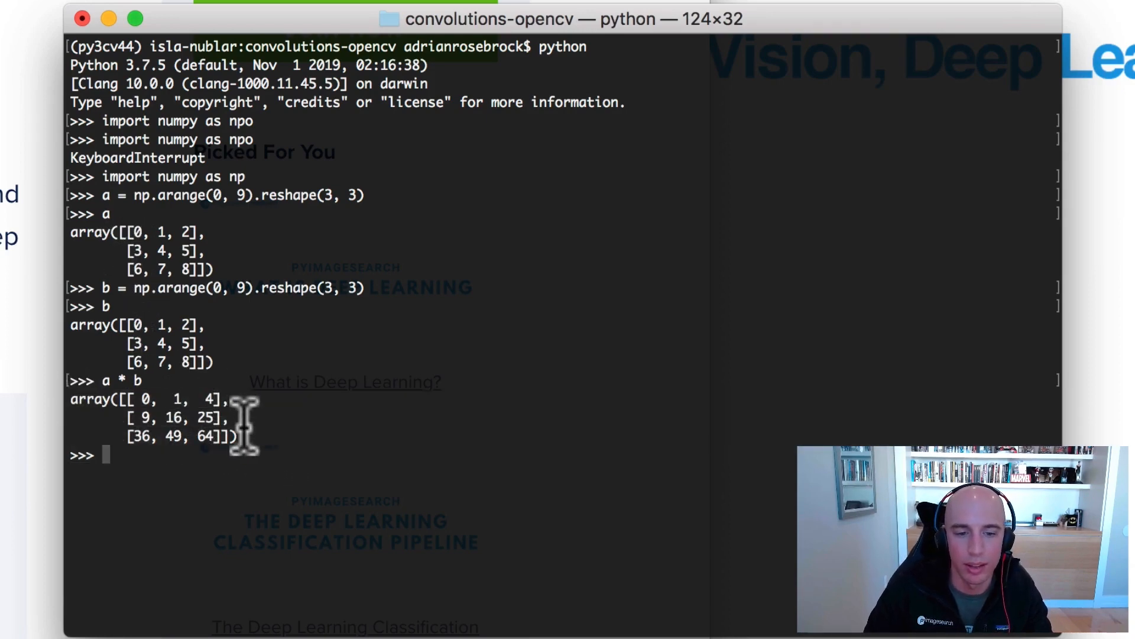
{"action": "type", "text": "a.dot(b"}
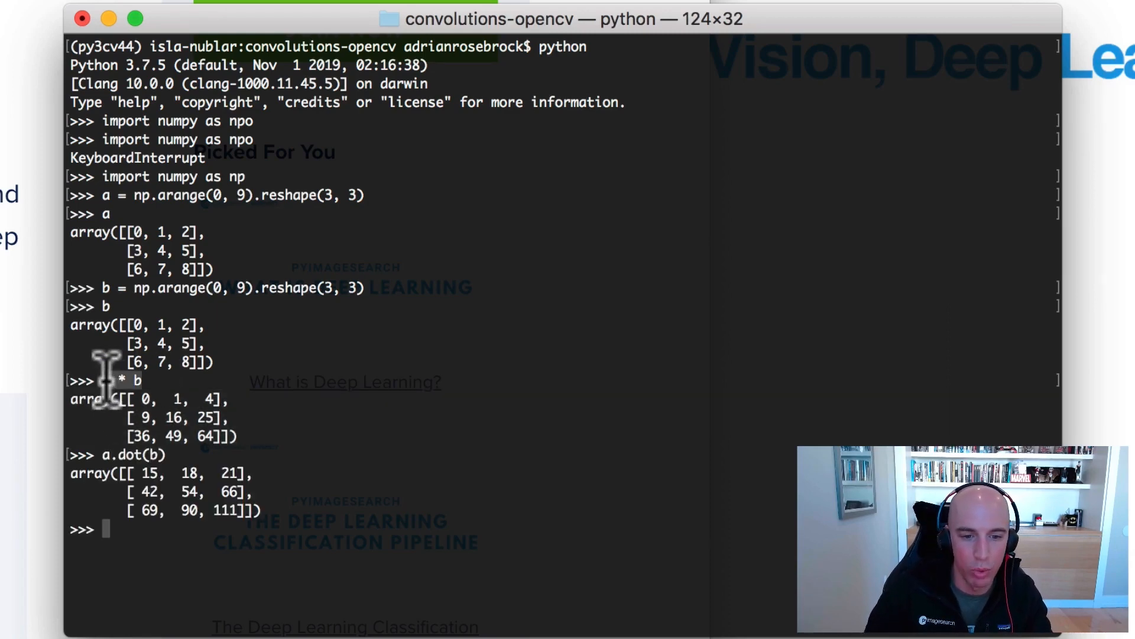
{"action": "key", "text": "Return"}
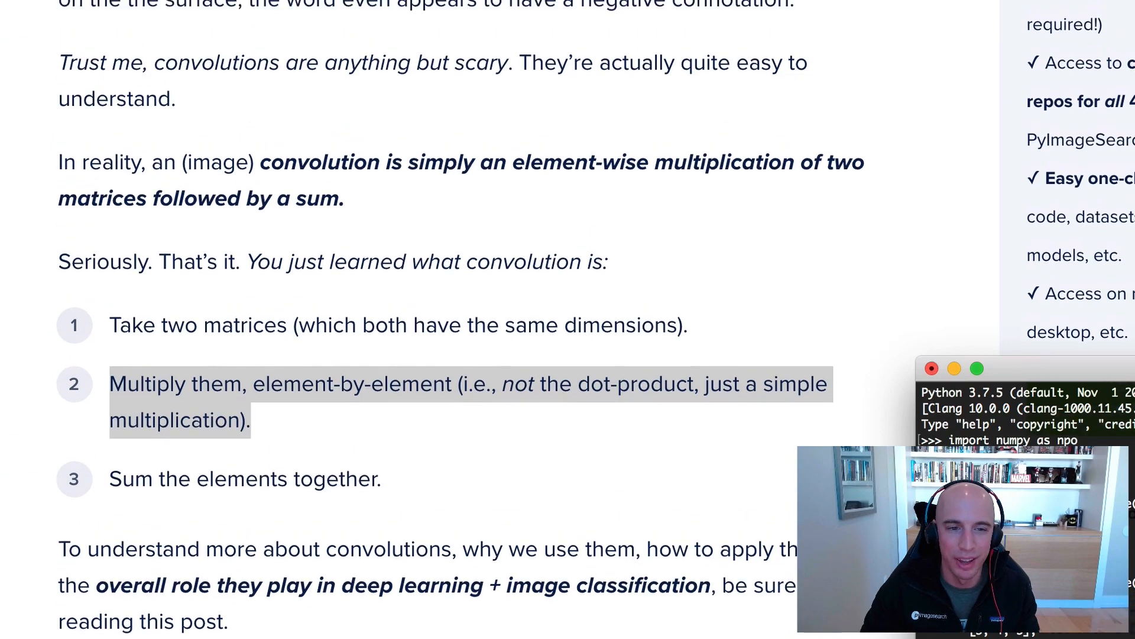
- Scroll the article to the 'Convolutions with OpenCV and Python' heading beside the convolutions-opencv folder
{"action": "scroll", "scroll_direction": "down", "scroll_amount": 3}
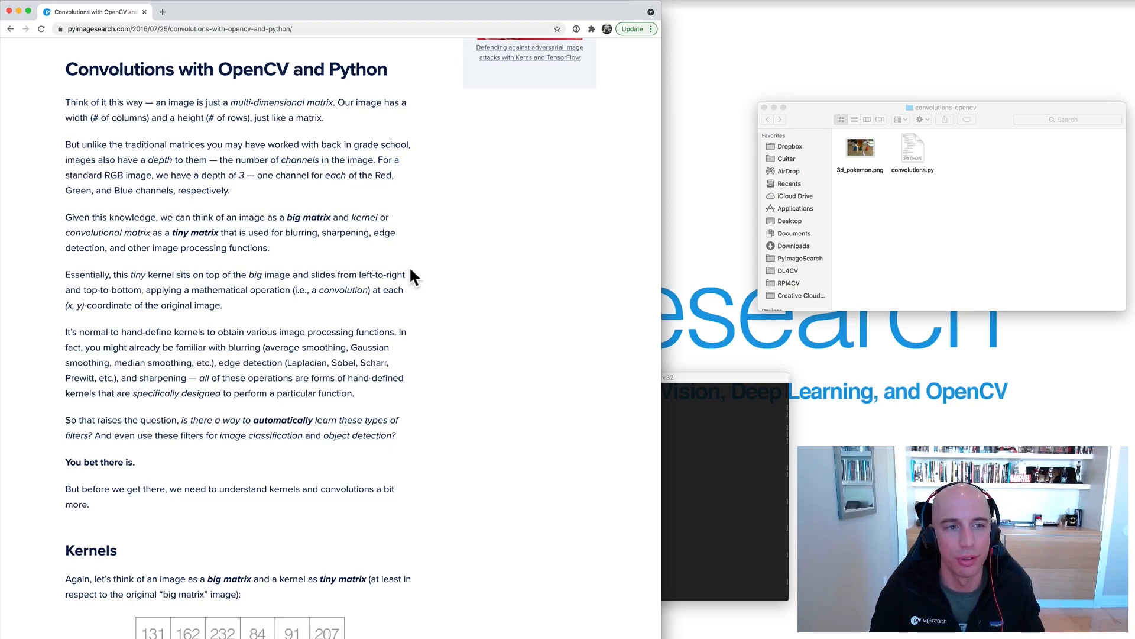
{"action": "scroll", "scroll_direction": "up", "scroll_amount": 3}
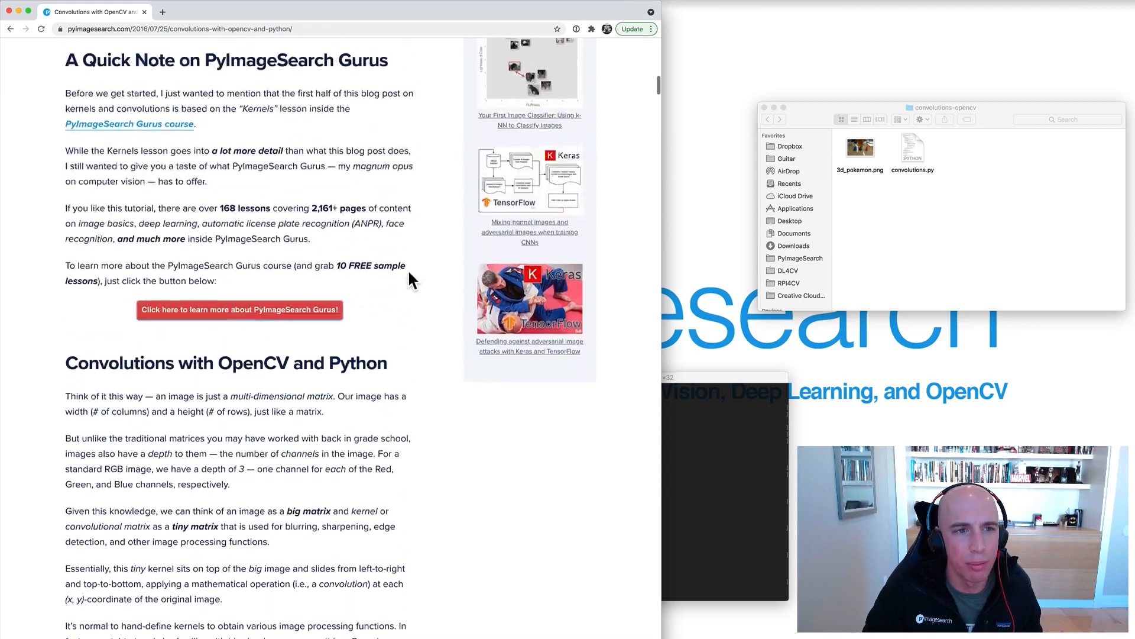
{"action": "scroll", "scroll_direction": "up", "scroll_amount": 3}
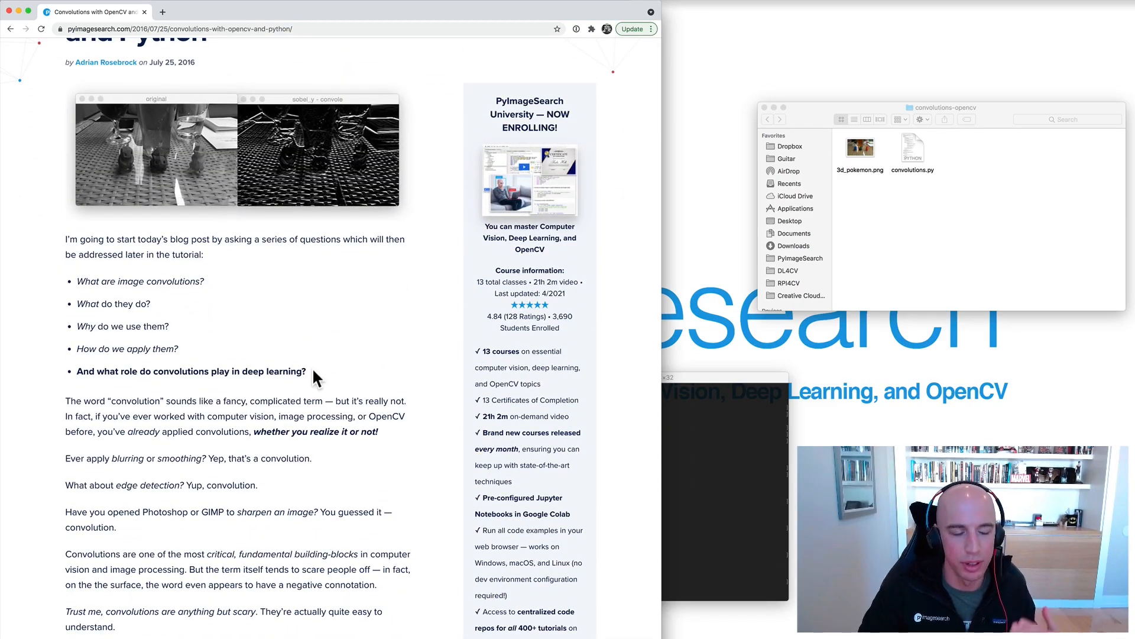
{"action": "scroll", "scroll_direction": "up", "scroll_amount": 3}
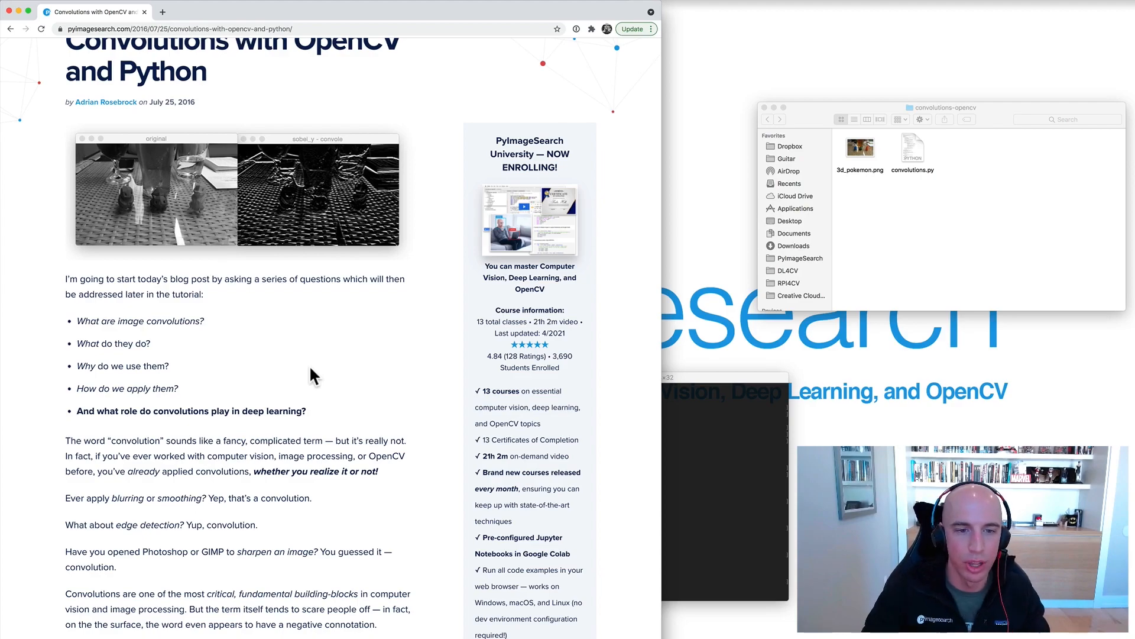
{"action": "scroll", "scroll_direction": "down", "scroll_amount": 3}
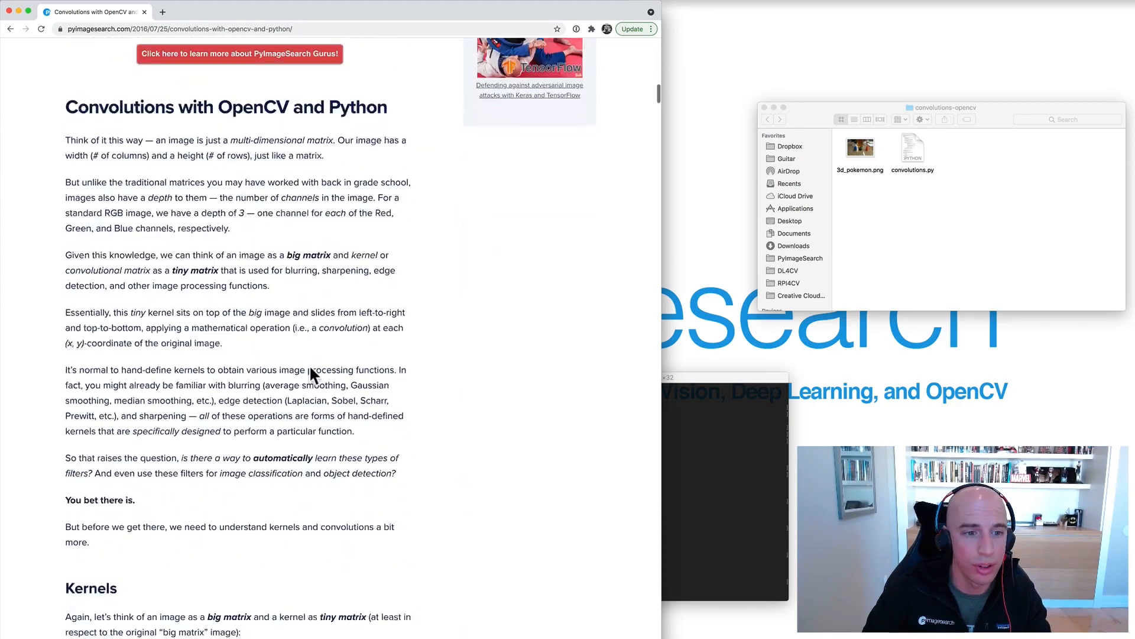